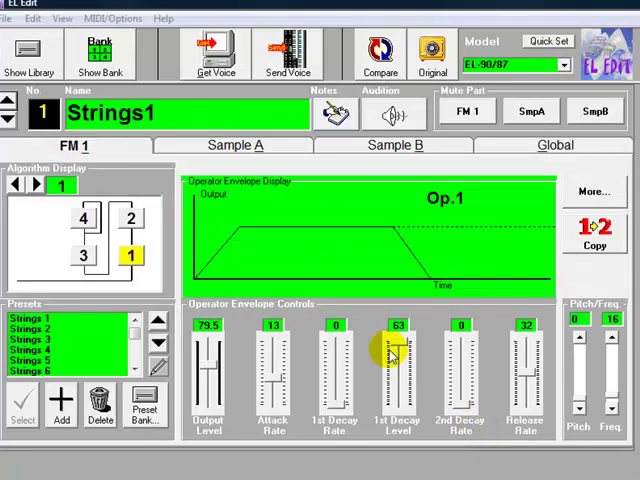
mouse_move(190, 90)
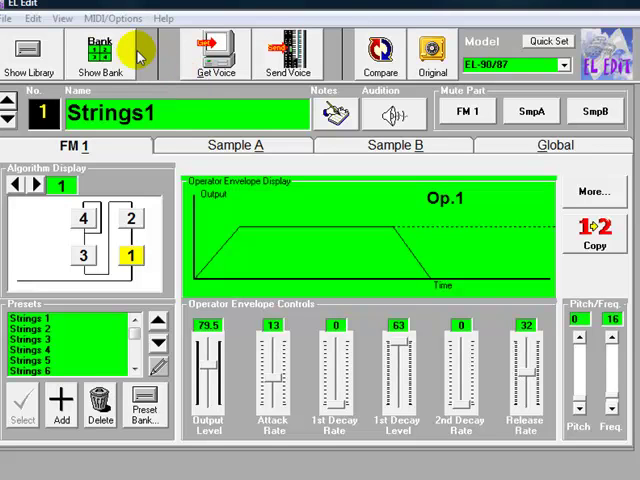
mouse_move(135, 38)
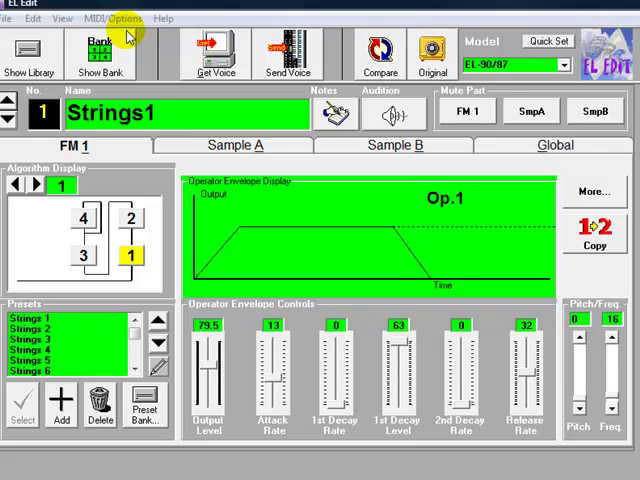
mouse_move(128, 25)
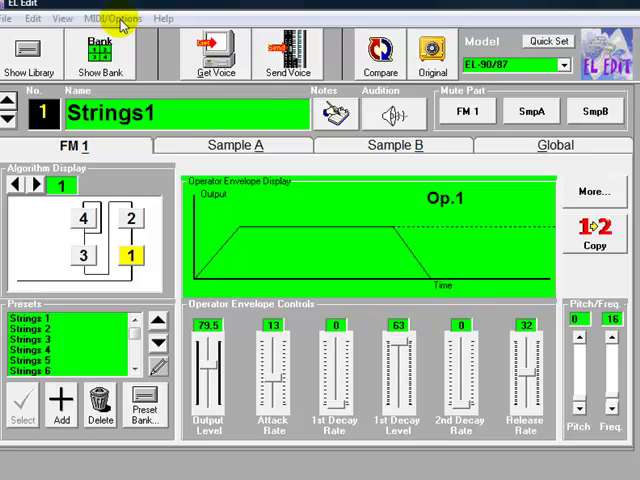
- Open the MIDI Devices dialog from the MIDI/Options menu
left_click(114, 18)
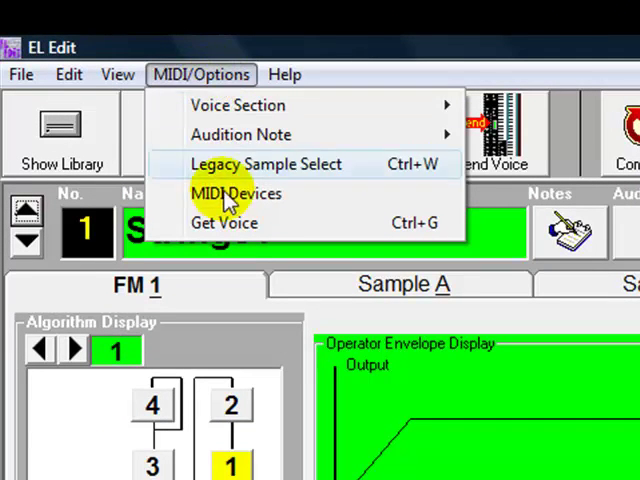
left_click(236, 193)
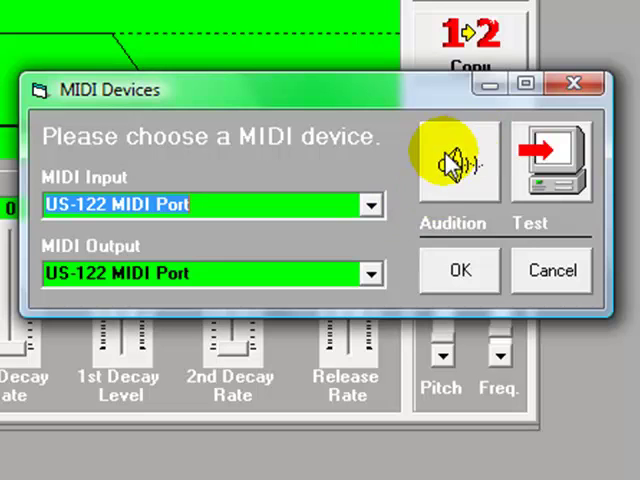
mouse_move(460, 160)
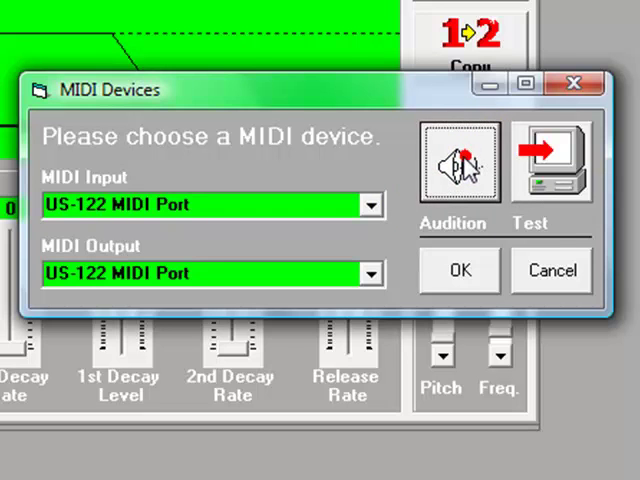
- Play the audition note three times through the US-122 MIDI Port
left_click(457, 161)
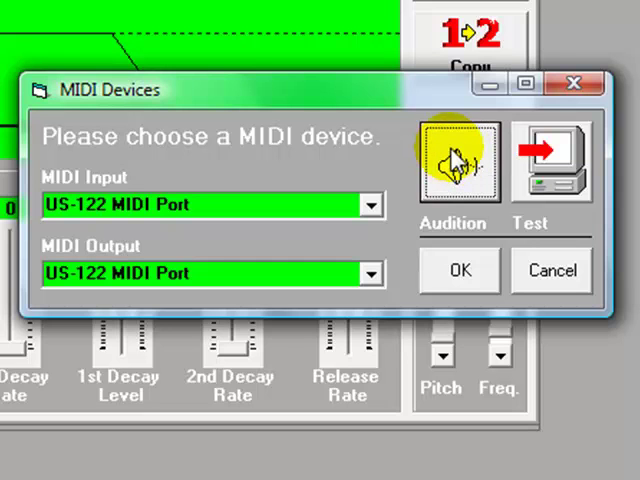
left_click(458, 161)
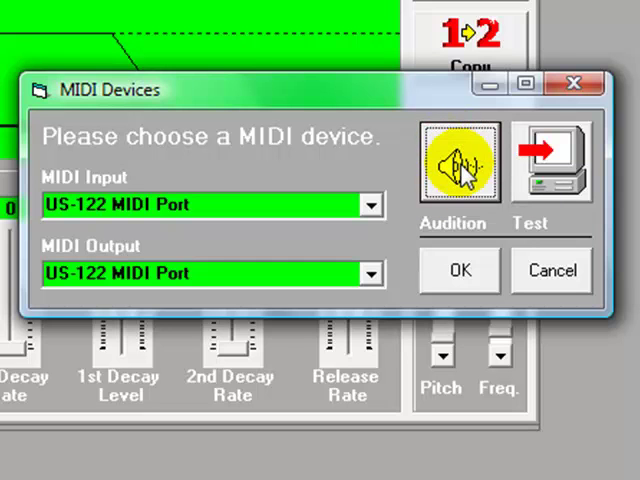
left_click(550, 165)
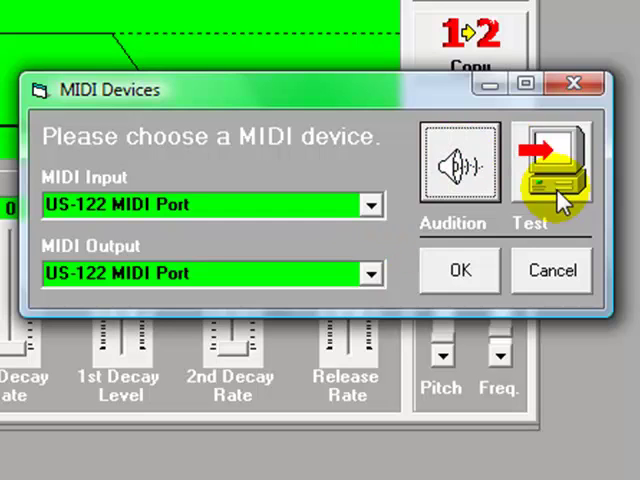
- Pass the US-122 connection test, then set MIDI input to USB to Midi Adapter
left_click(553, 165)
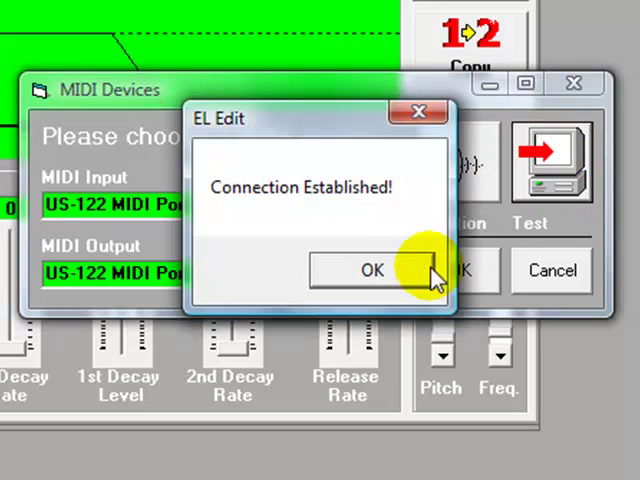
left_click(371, 271)
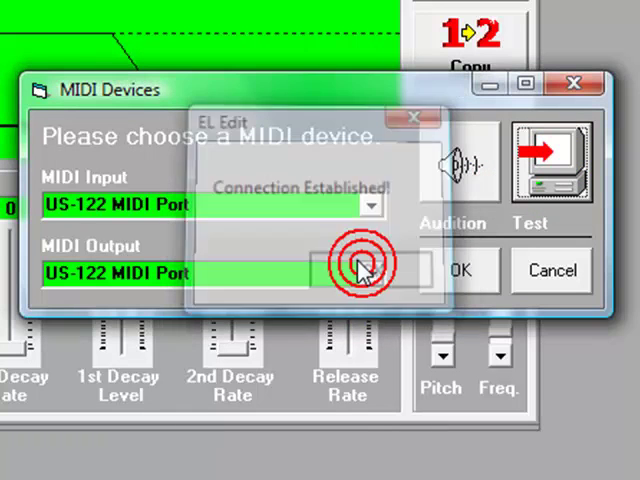
left_click(370, 204)
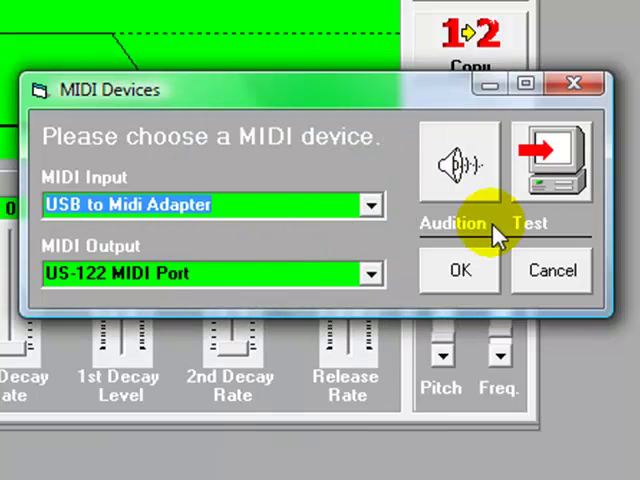
- Fail the connection test with the adapter as input, then pass a US-122 retest
left_click(458, 162)
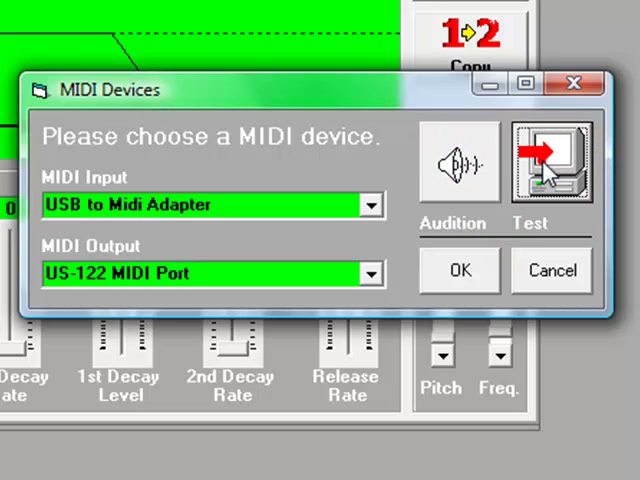
left_click(549, 160)
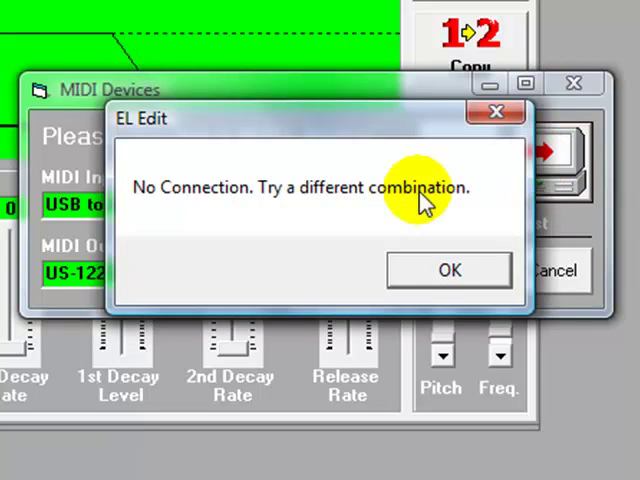
left_click(449, 270)
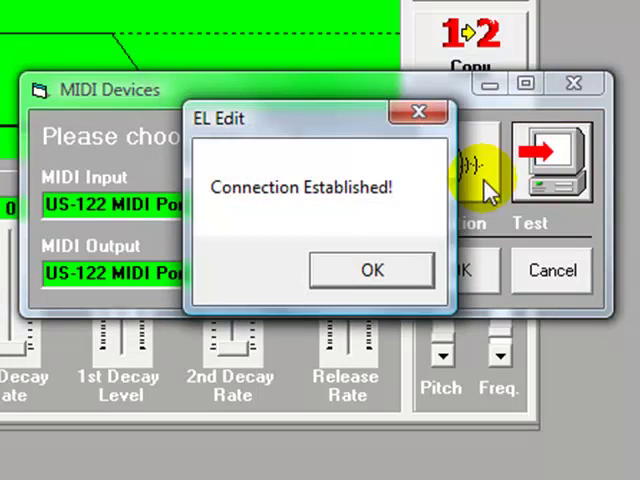
left_click(371, 270)
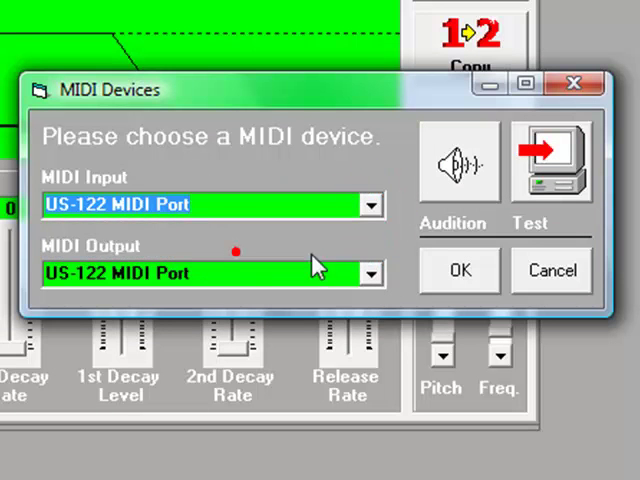
left_click(370, 273)
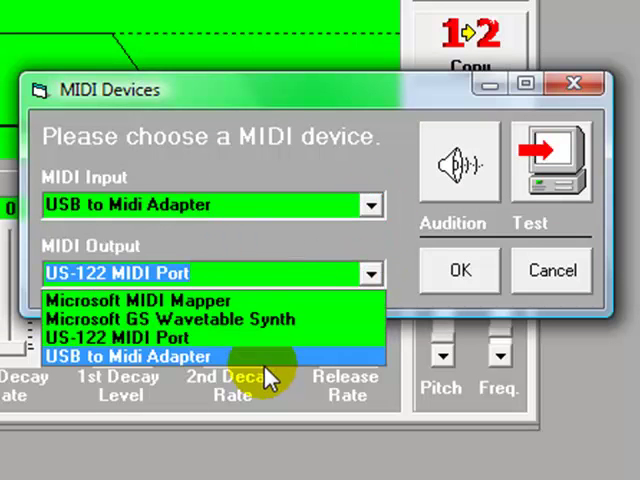
- Set MIDI output to USB to Midi Adapter and dismiss the No Connection message
left_click(128, 356)
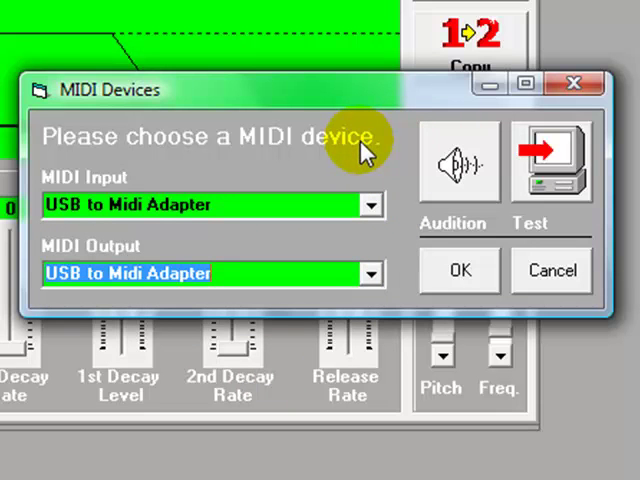
mouse_move(320, 165)
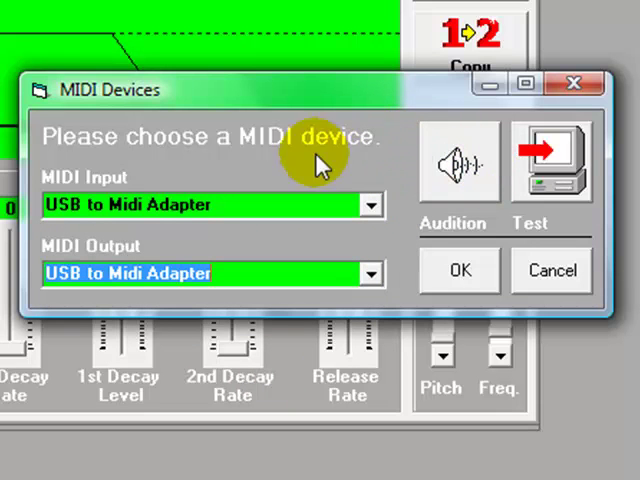
mouse_move(370, 205)
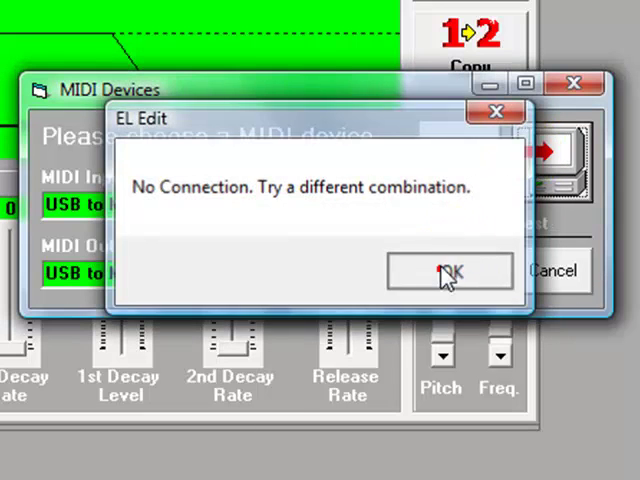
left_click(449, 271)
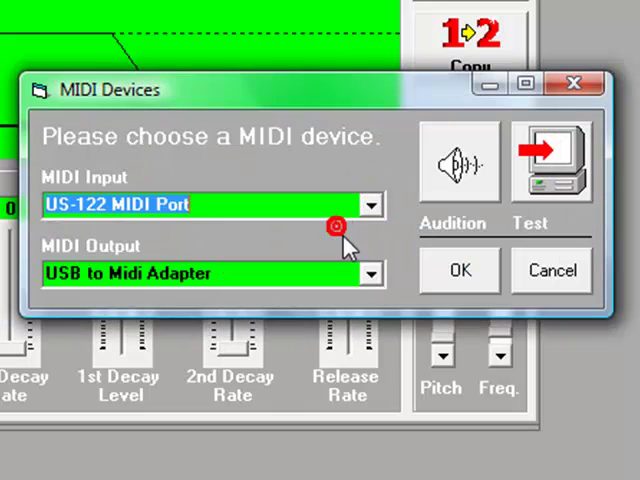
- Return MIDI output to US-122 MIDI Port and dismiss the Connection Established message
left_click(371, 273)
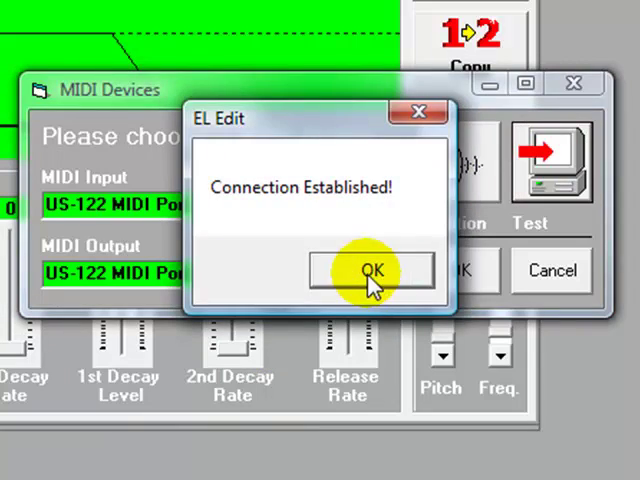
left_click(370, 271)
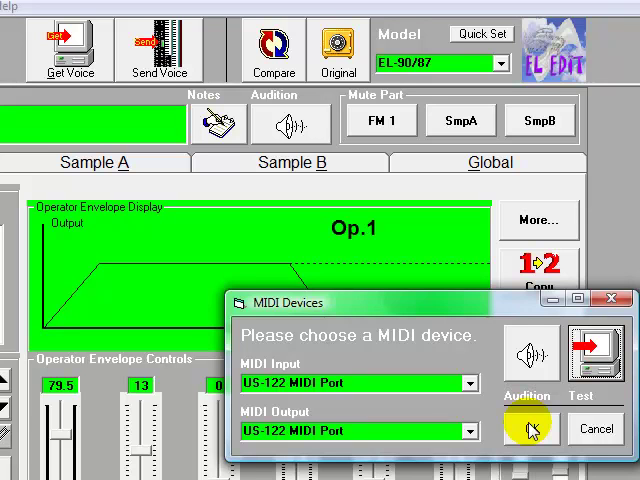
mouse_move(530, 428)
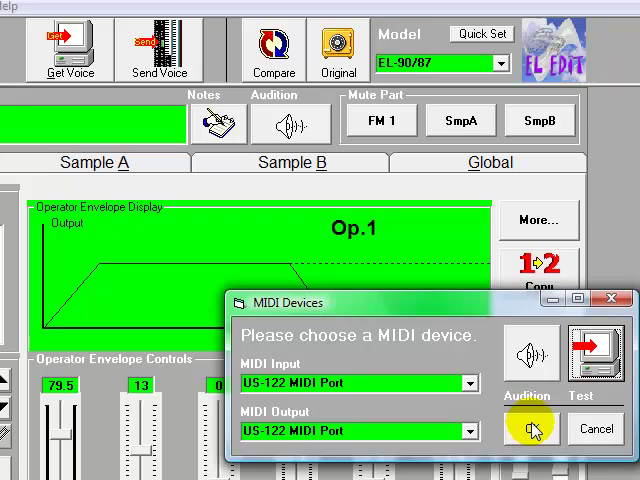